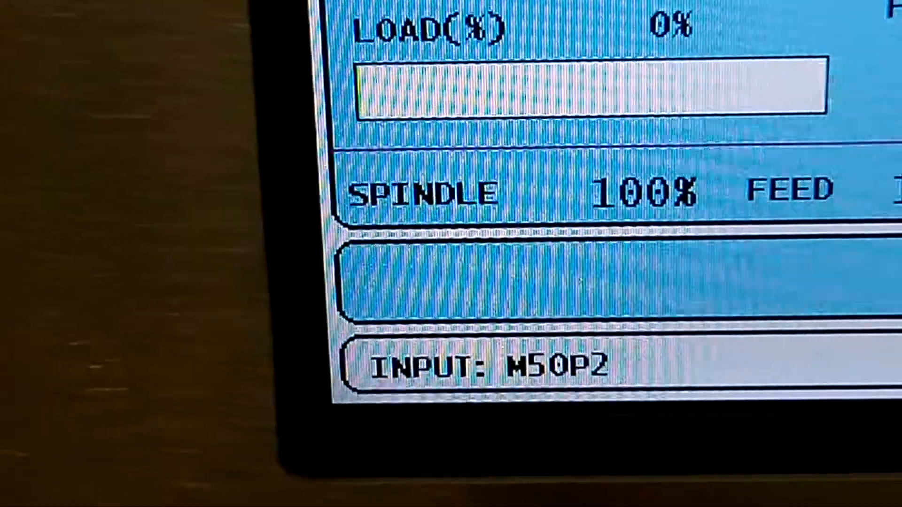
Step: Complete the MDI block as M50P2; and run it, triggering the setup-mode spindle/rapid limits warning
type(";")
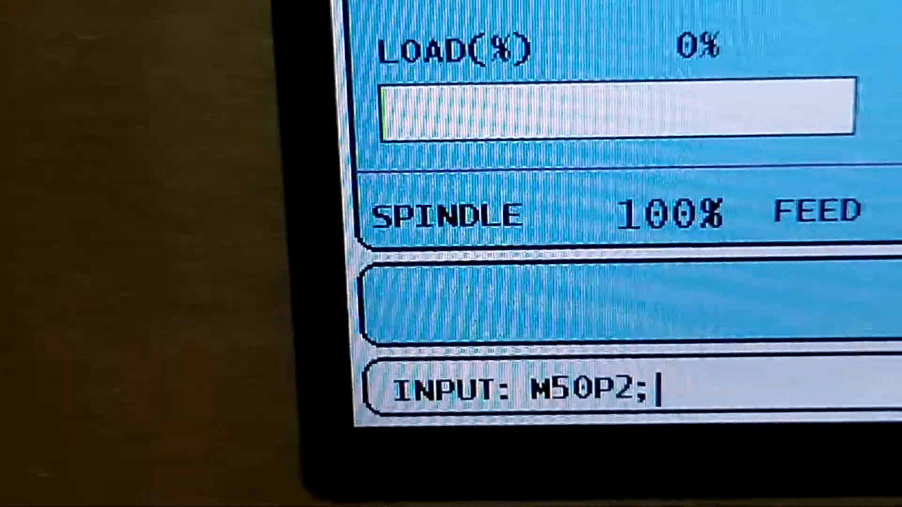
key("enter")
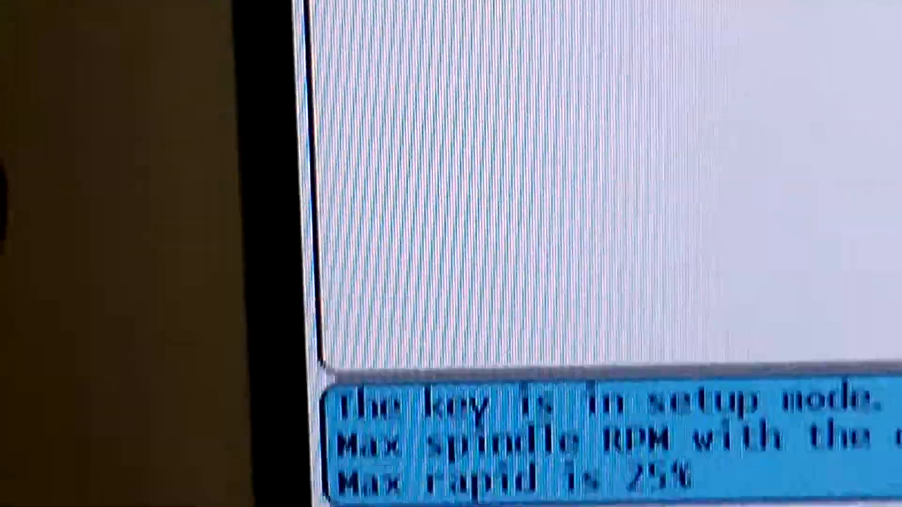